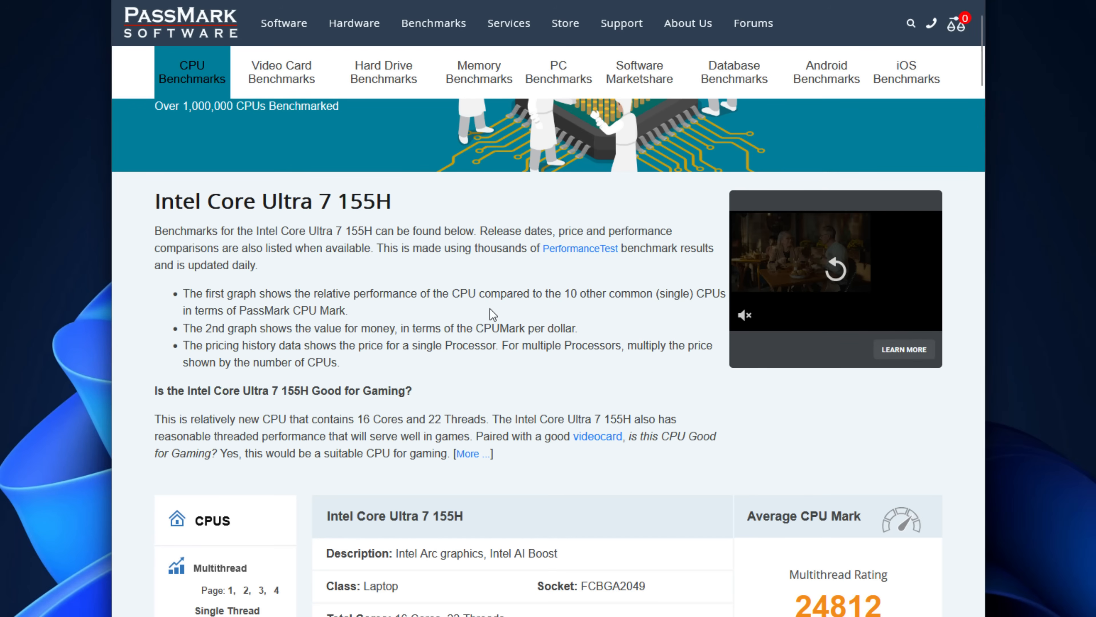
# Bring the Core Ultra 7 155H specs table into view and highlight the 12 and 10 thread counts.
pyautogui.scroll(-3)
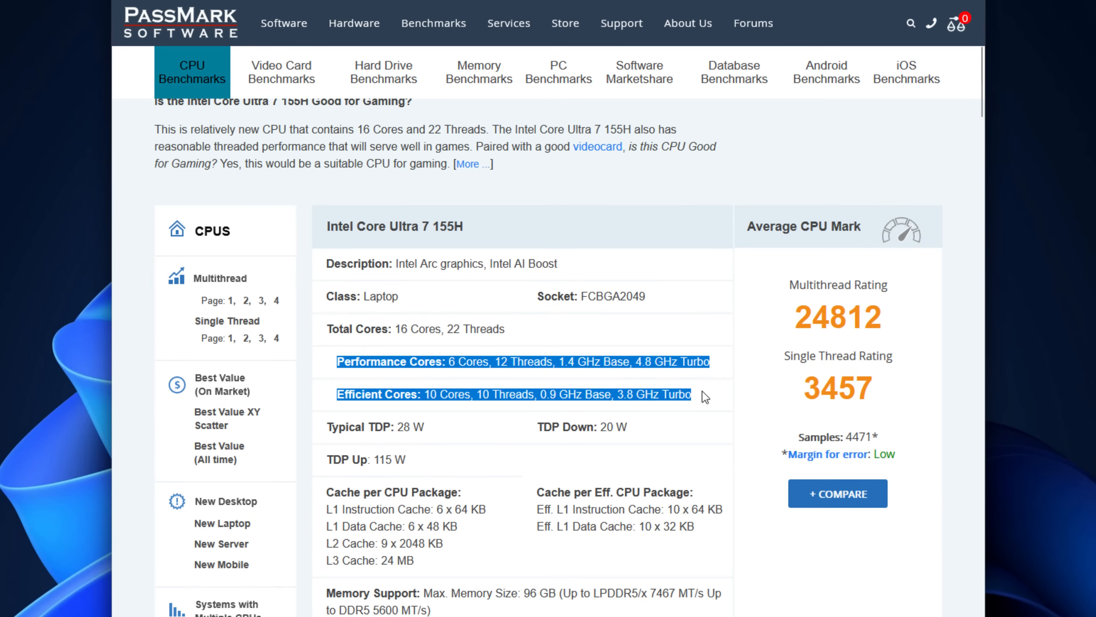
pyautogui.click(451, 361)
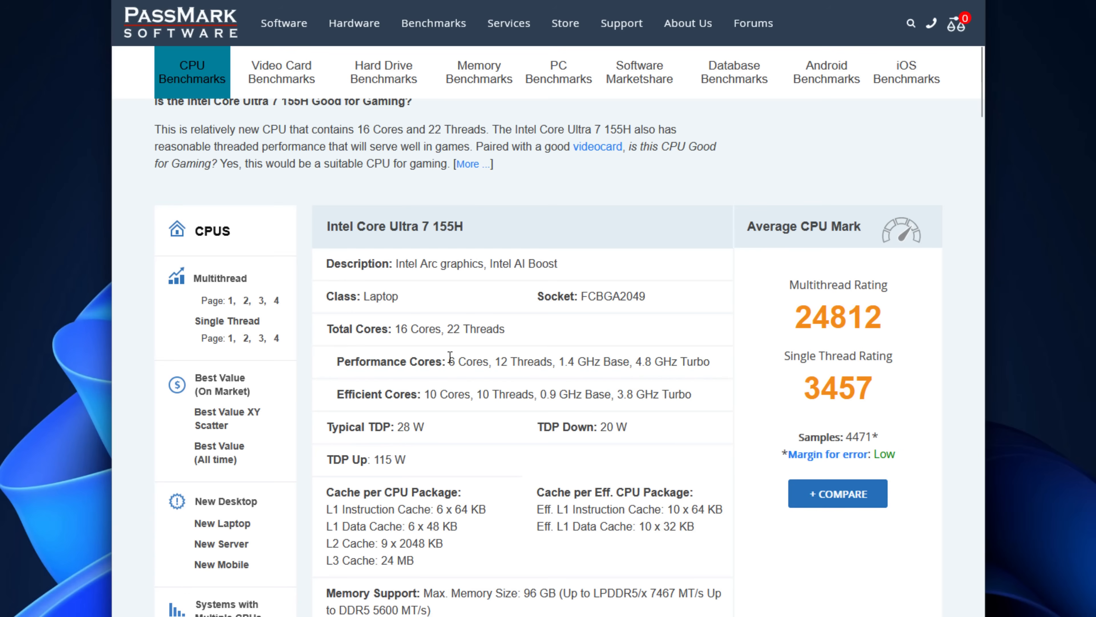
pyautogui.doubleClick(465, 362)
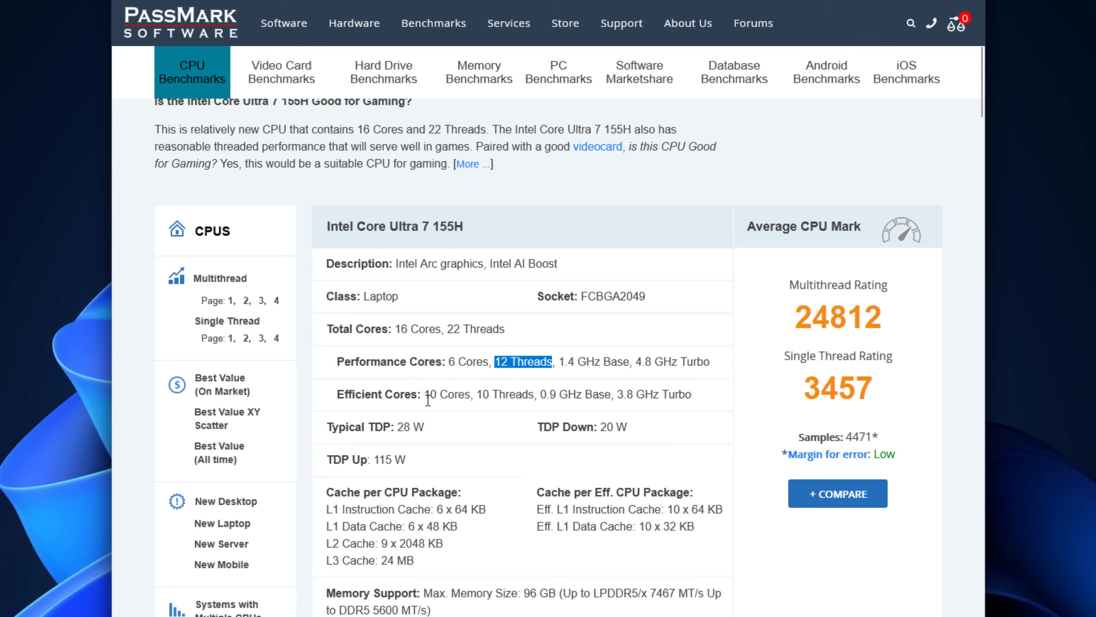
pyautogui.doubleClick(447, 394)
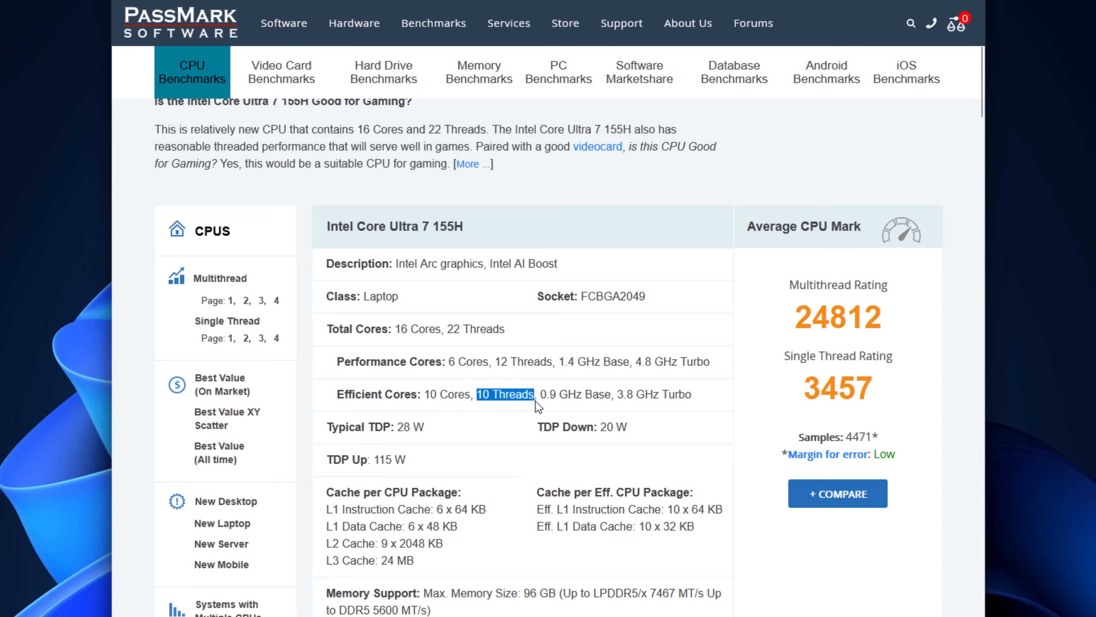
pyautogui.moveTo(662, 409)
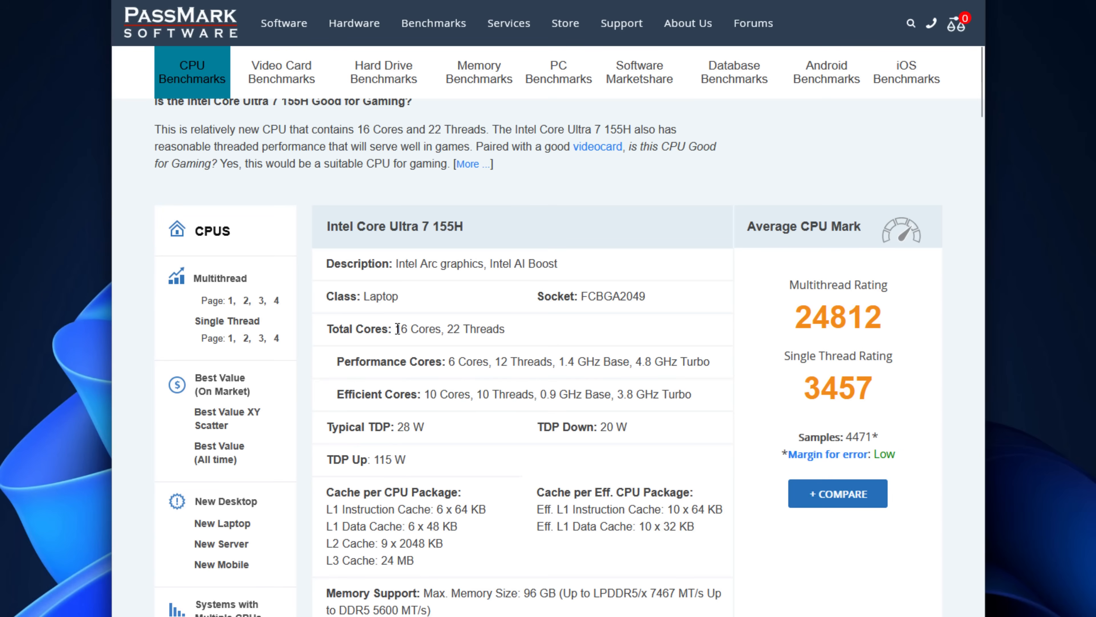
# Highlight the core configuration and CPU Mark lines, then continue down the page.
pyautogui.moveTo(396, 329); pyautogui.dragTo(497, 329)
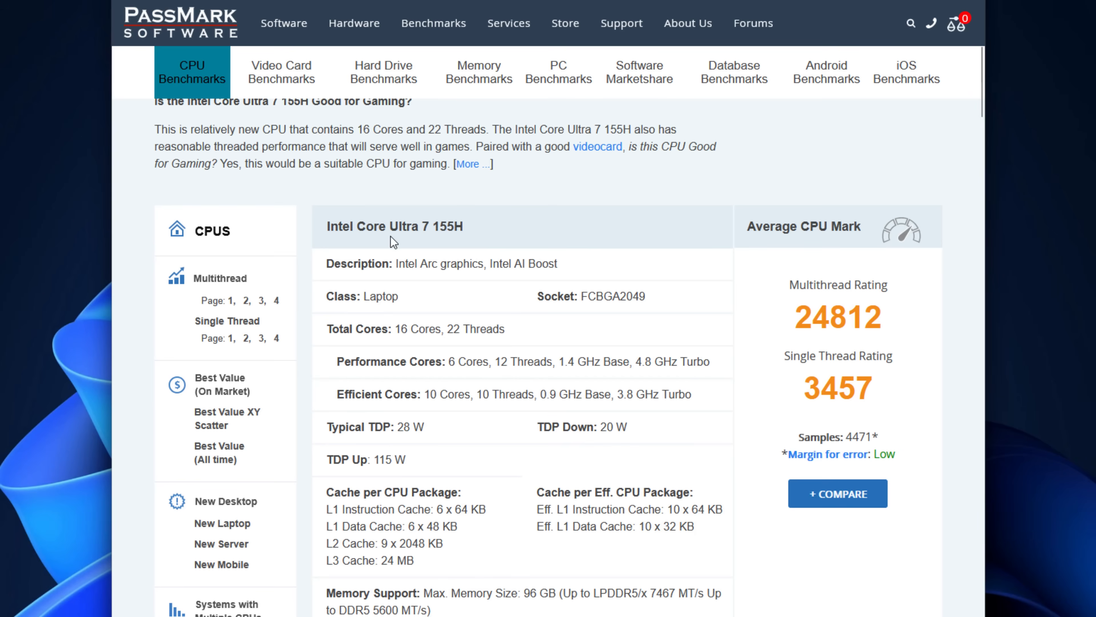
pyautogui.moveTo(396, 264); pyautogui.dragTo(555, 264)
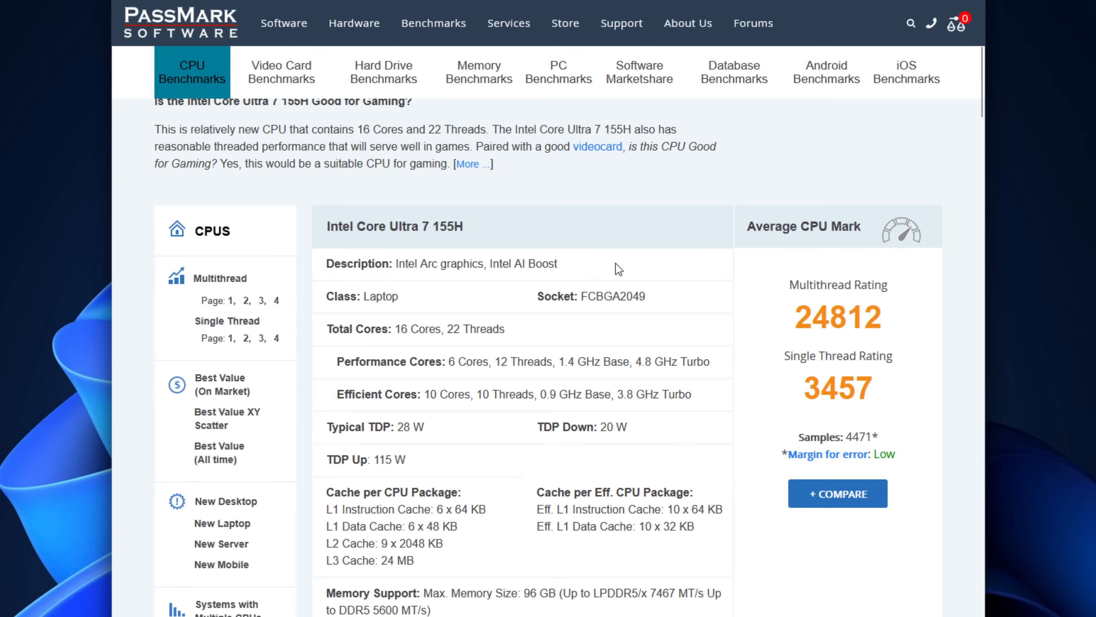
pyautogui.moveTo(541, 374)
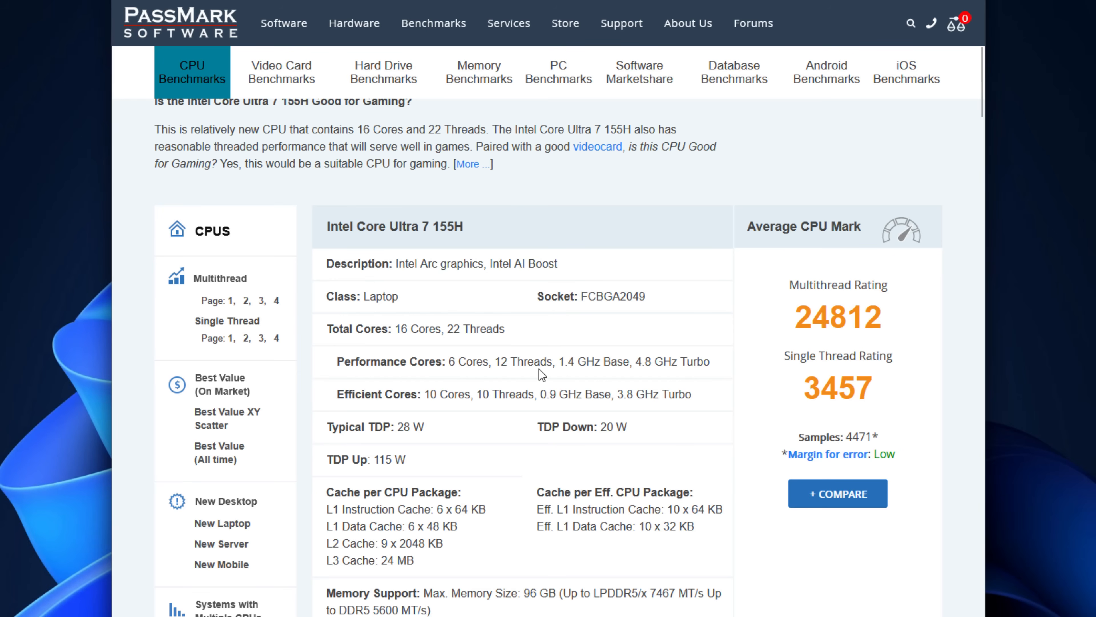
pyautogui.scroll(-3)
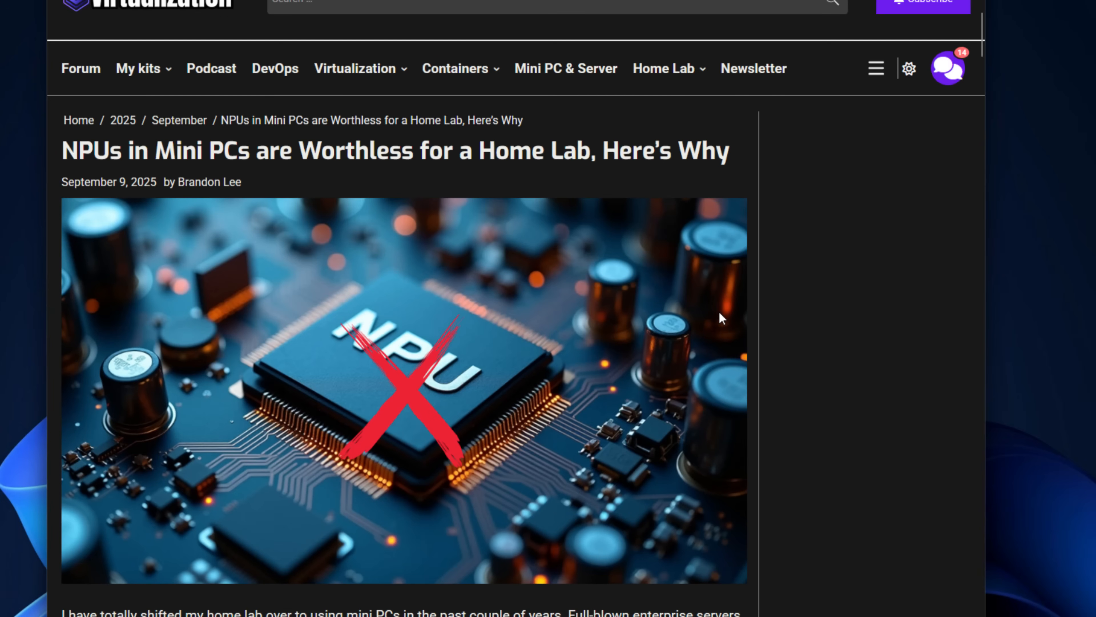
# Scroll down the NPU article to its introduction paragraph.
pyautogui.scroll(-3)
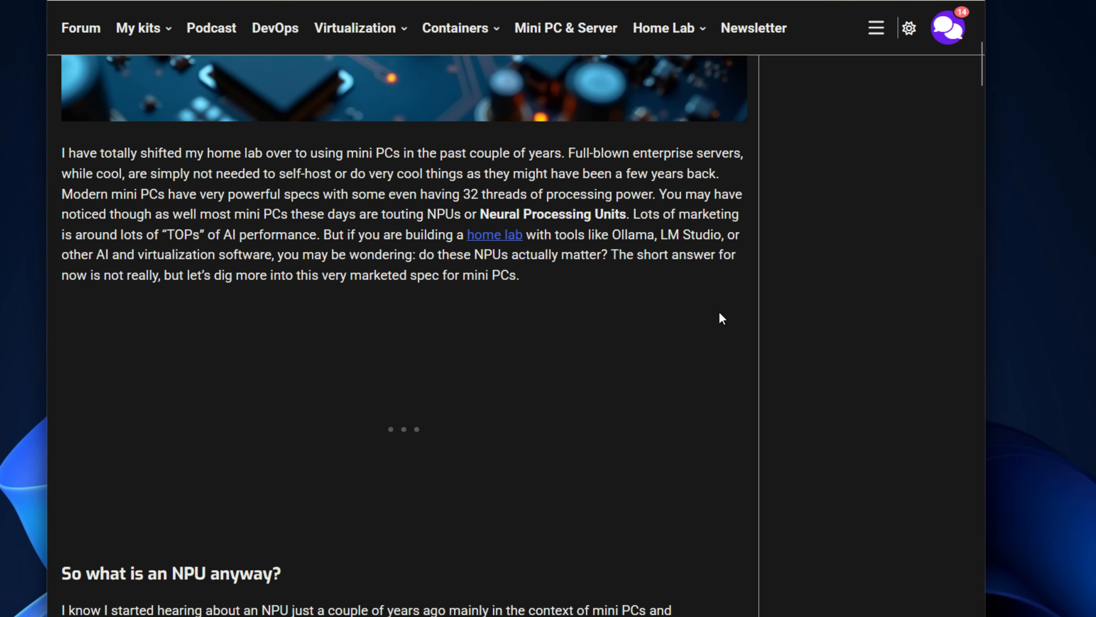
pyautogui.scroll(-3)
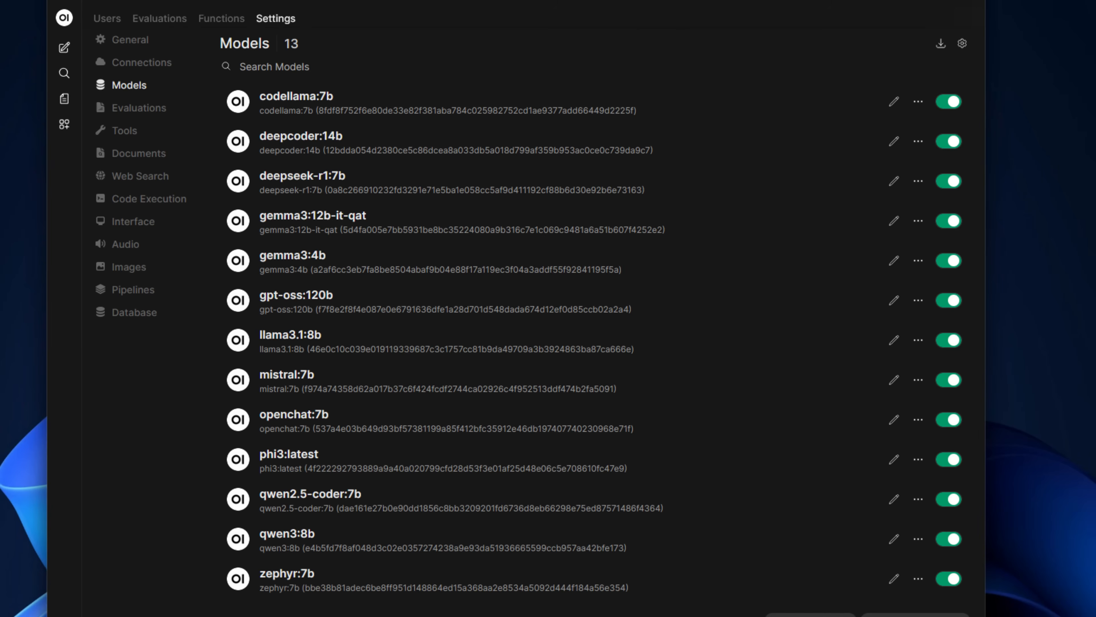
# Show the Open WebUI admin Models list with all 13 models enabled.
pyautogui.click(130, 40)
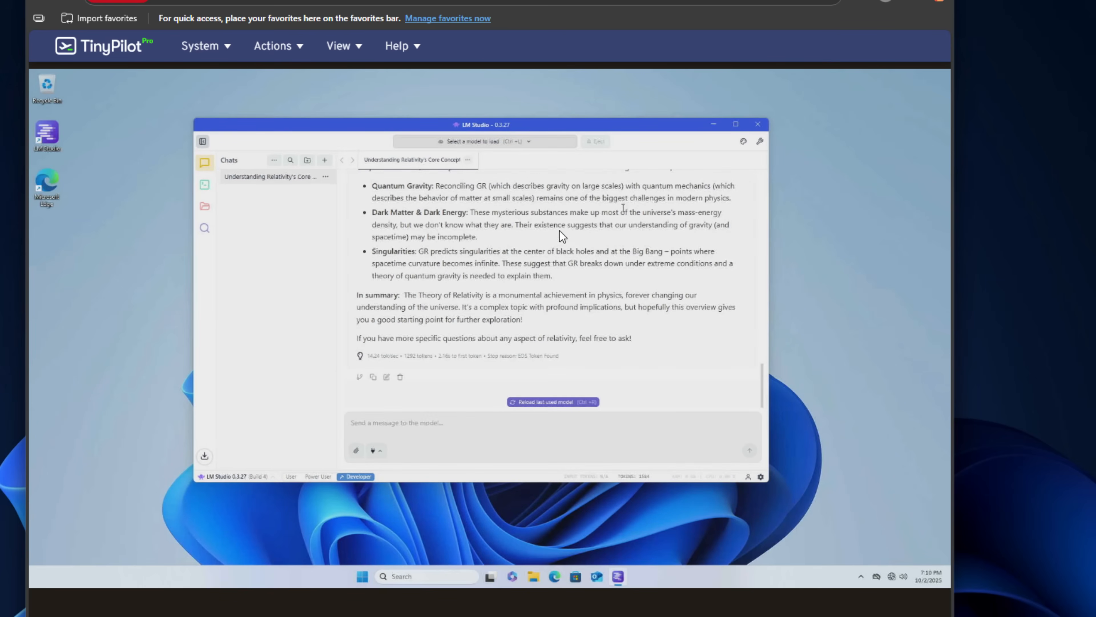
pyautogui.moveTo(377, 365)
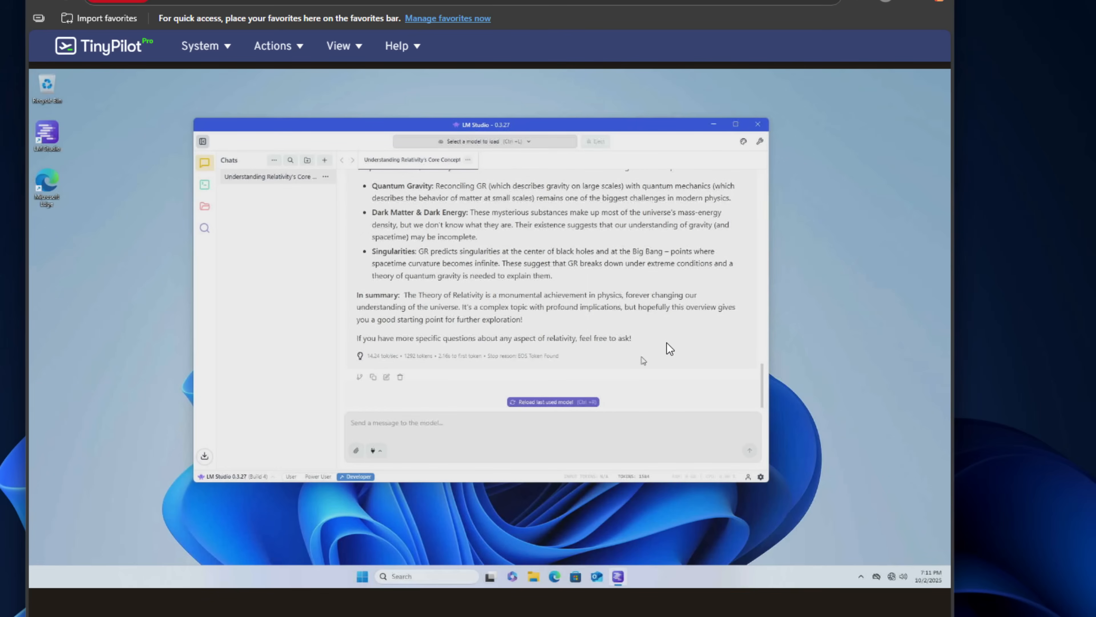
pyautogui.moveTo(684, 340)
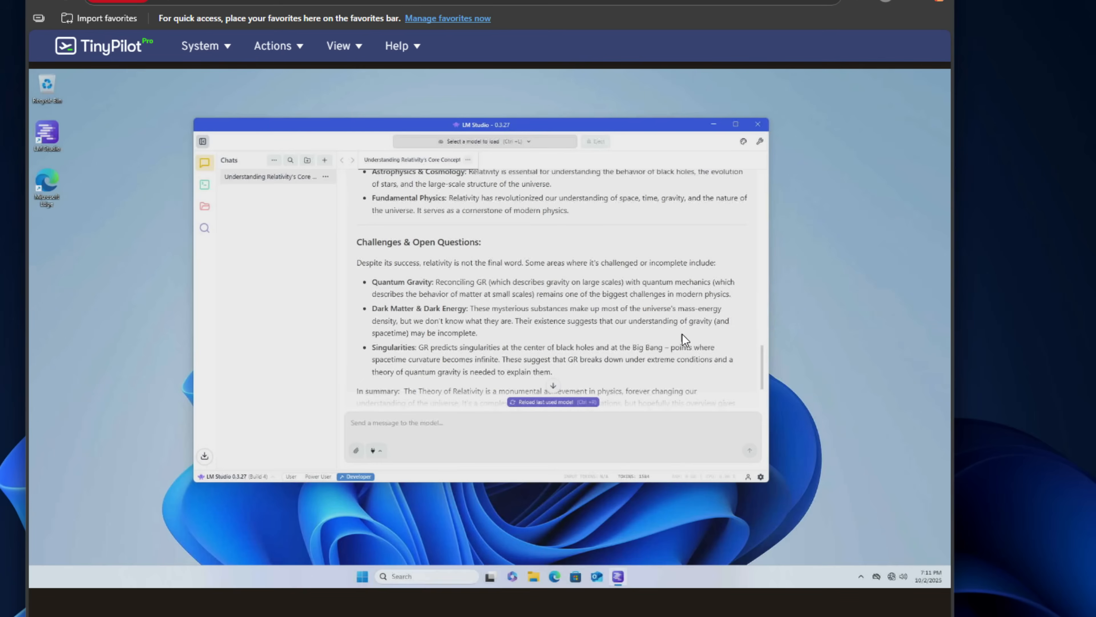
# Scroll through LM Studio's finished relativity answer on the remote mini PC.
pyautogui.scroll(-3)
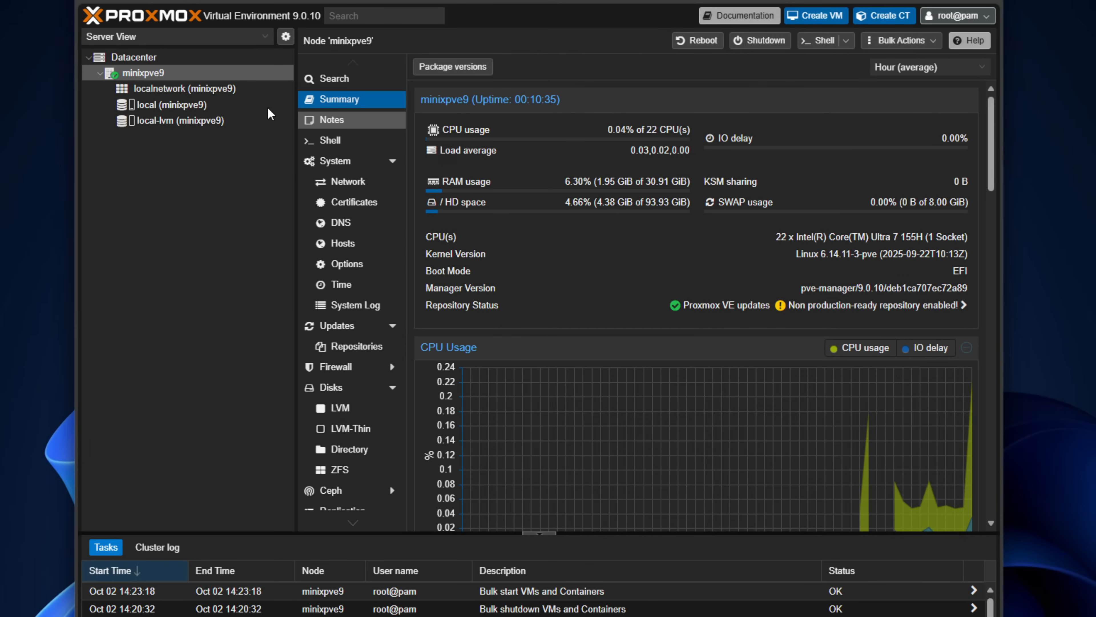
# Show local storage's CT Templates and the catalogue of downloadable templates.
pyautogui.rightClick(144, 73)
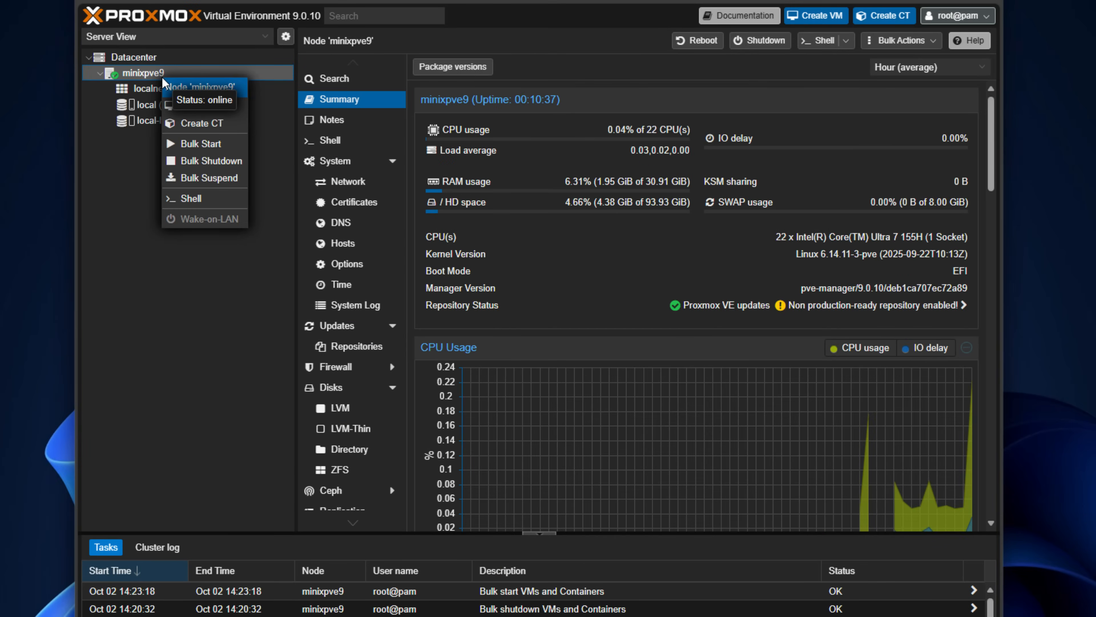
pyautogui.click(816, 16)
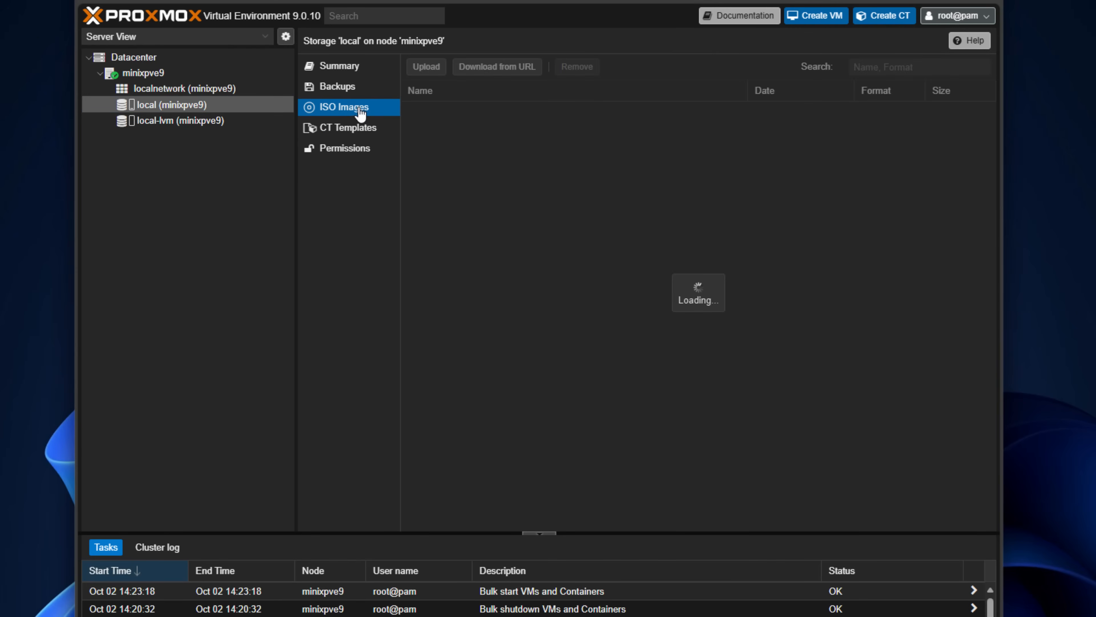
pyautogui.click(346, 127)
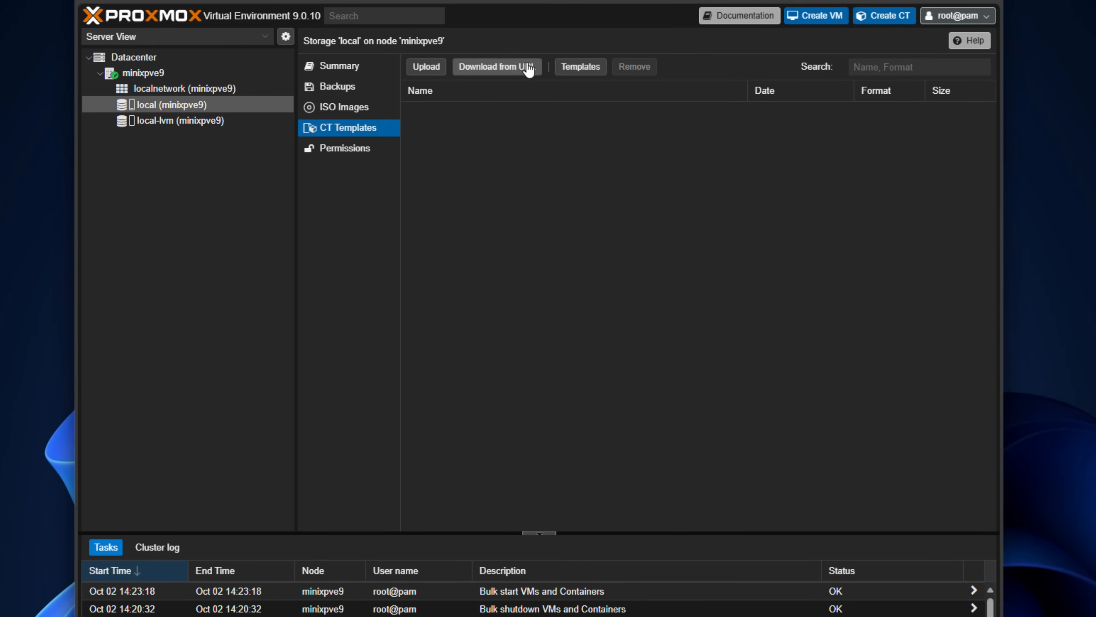
pyautogui.click(580, 66)
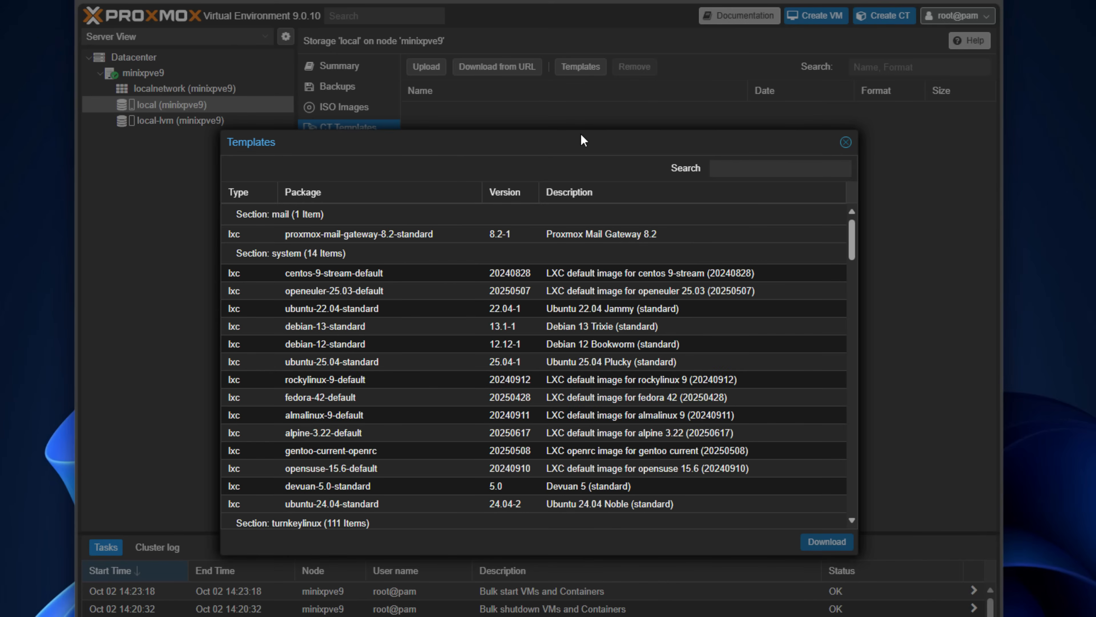
# Narrow the catalogue to 'ub' and choose the ubuntu-24.04-standard template.
pyautogui.write('ubuntu')
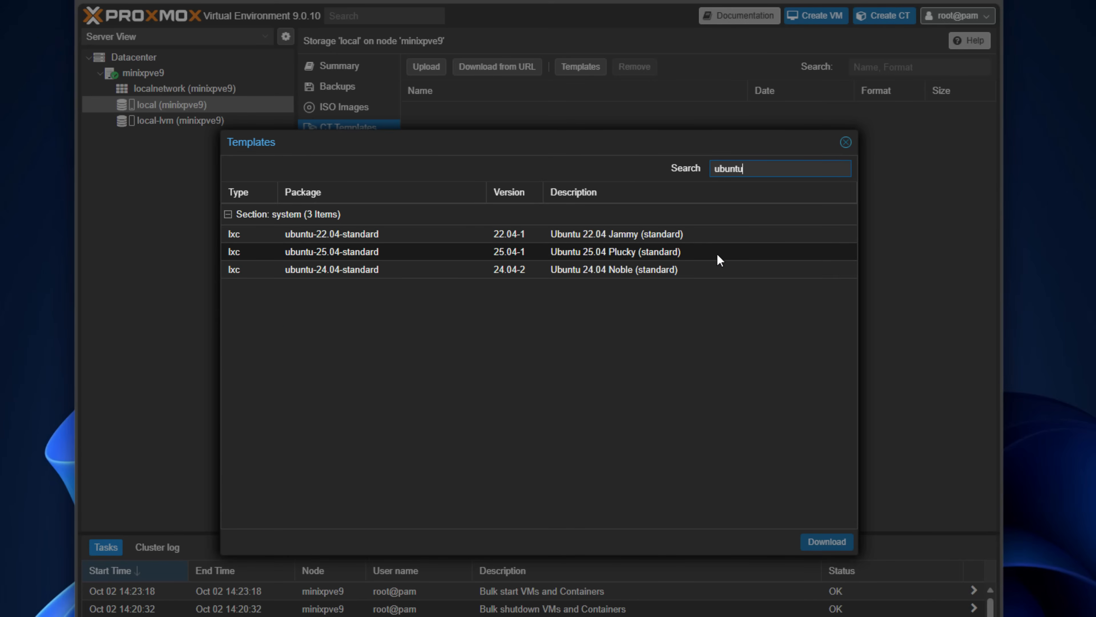
pyautogui.click(330, 269)
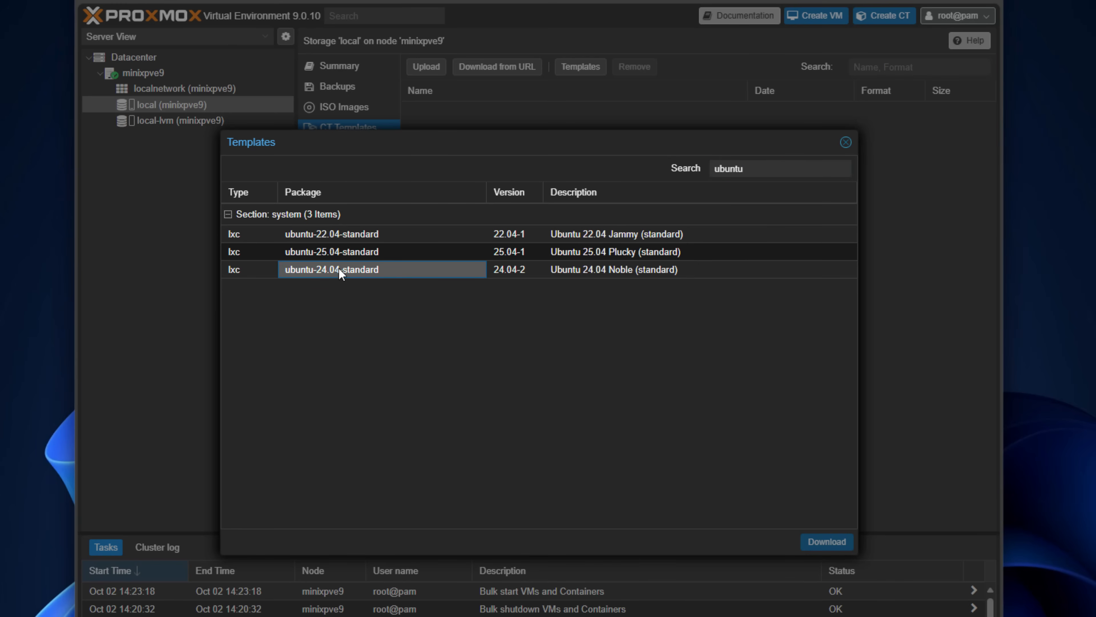
pyautogui.click(827, 542)
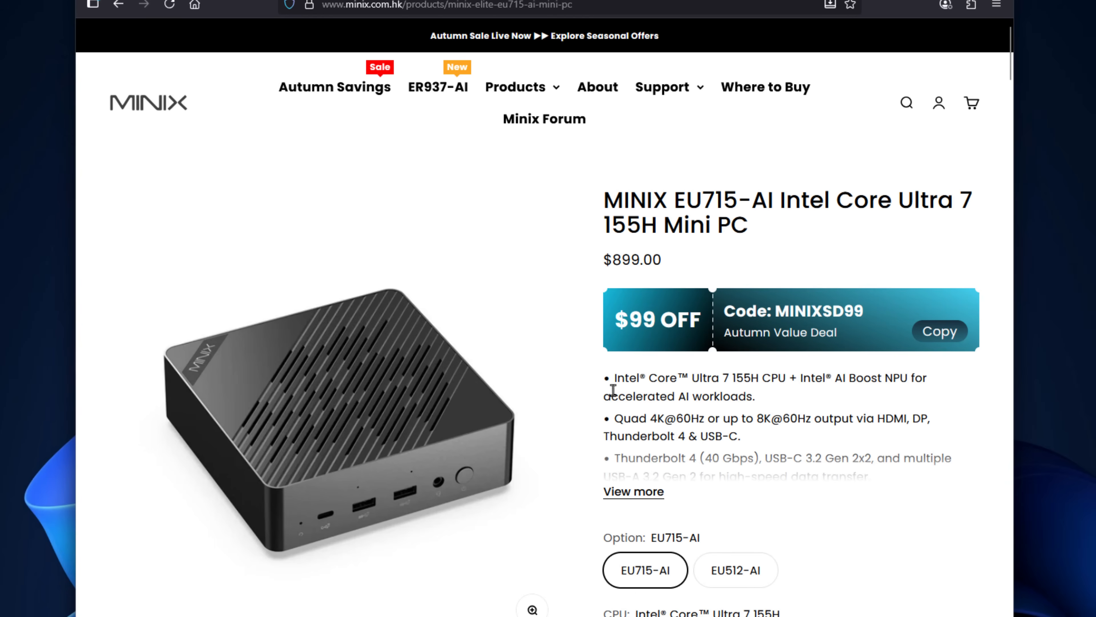
pyautogui.moveTo(621, 369)
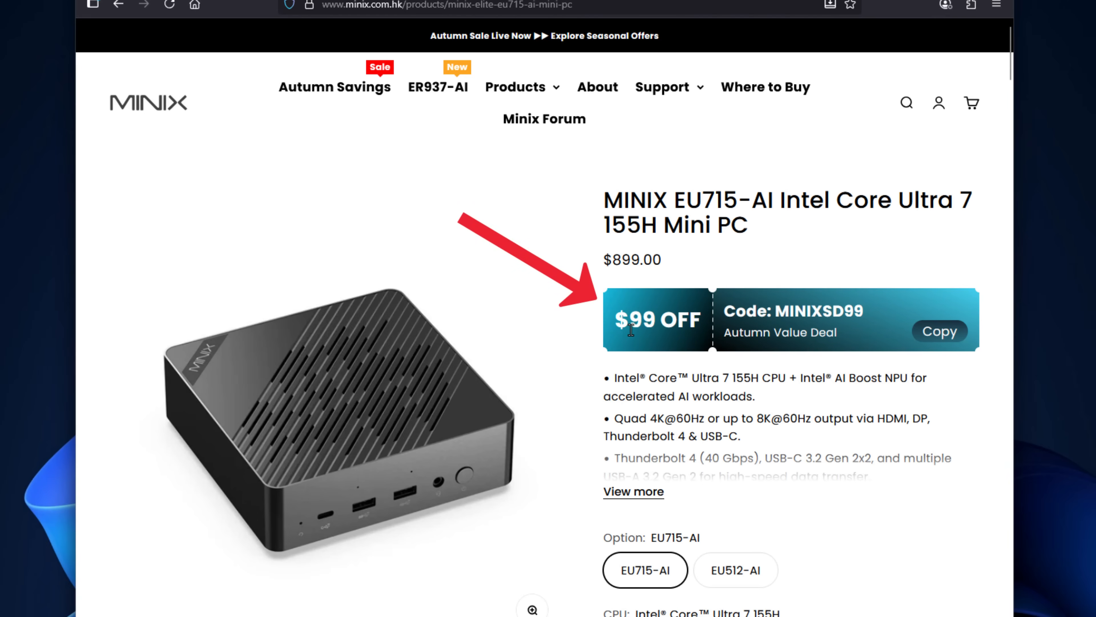
pyautogui.scroll(-3)
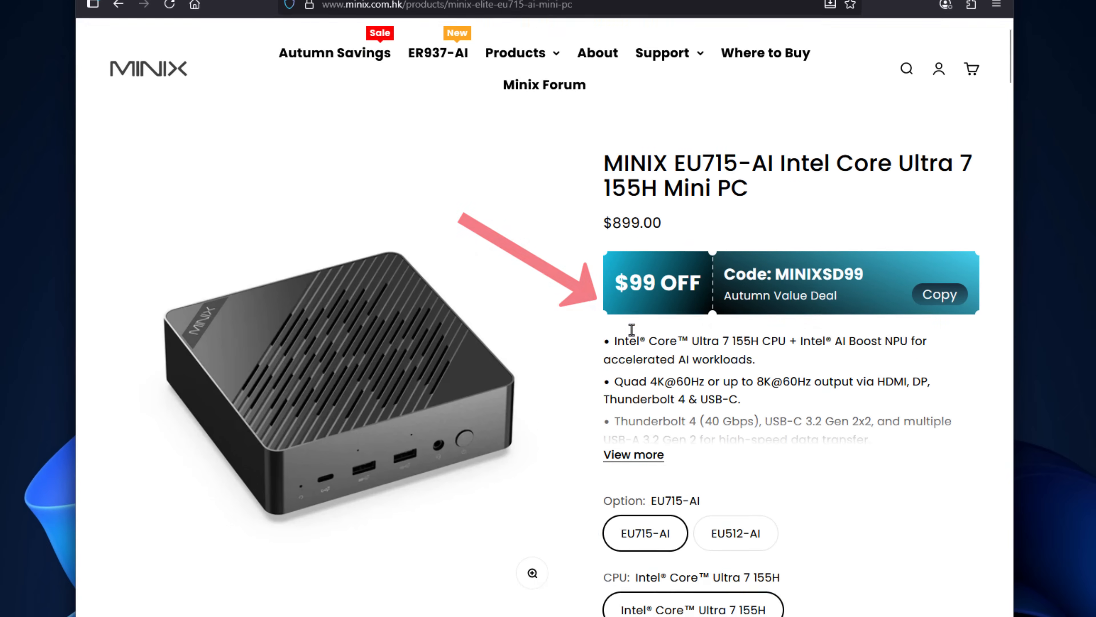
pyautogui.scroll(-3)
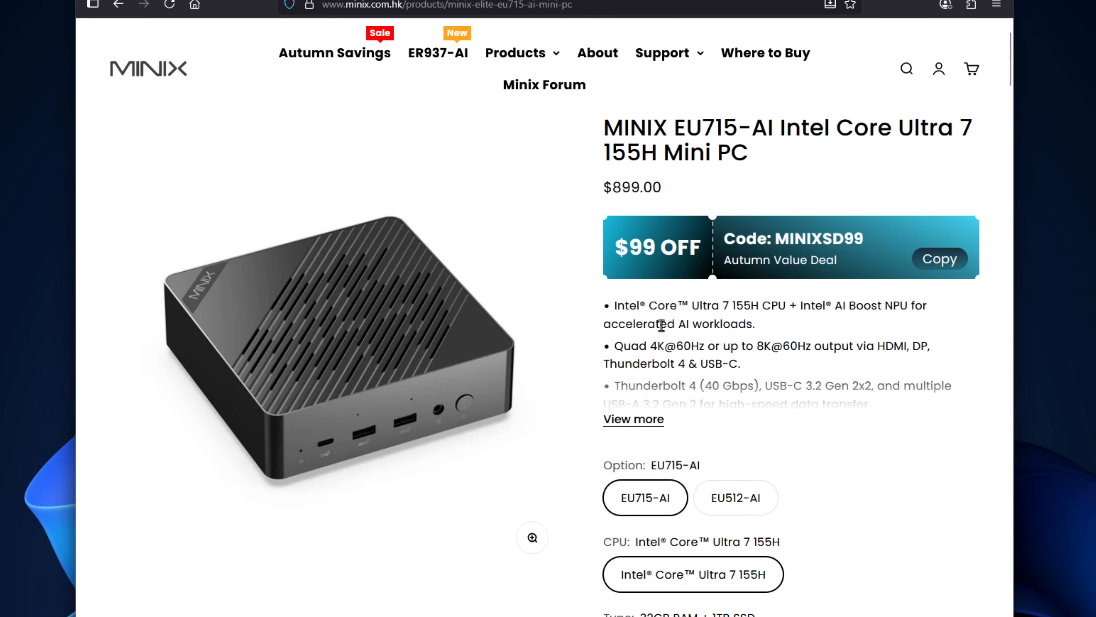
pyautogui.scroll(-3)
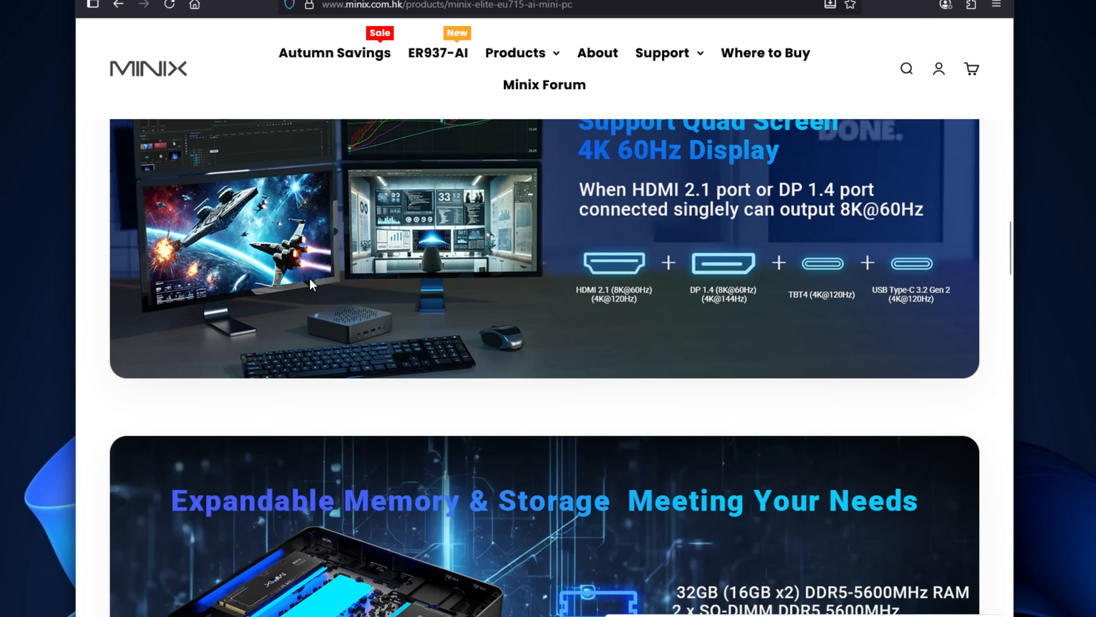
pyautogui.scroll(-3)
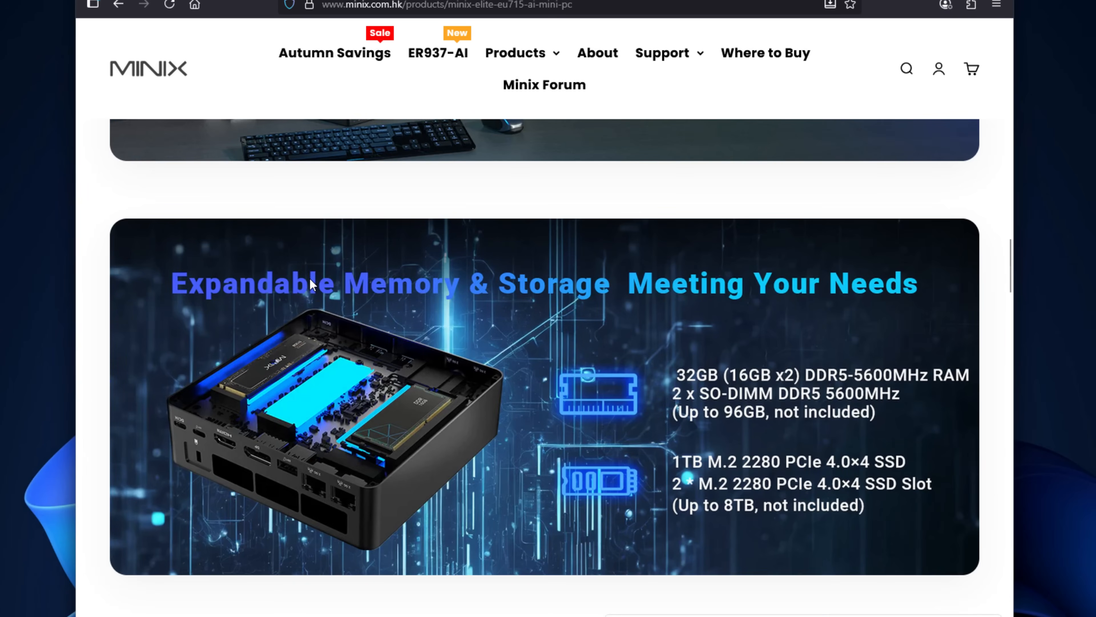
pyautogui.scroll(-3)
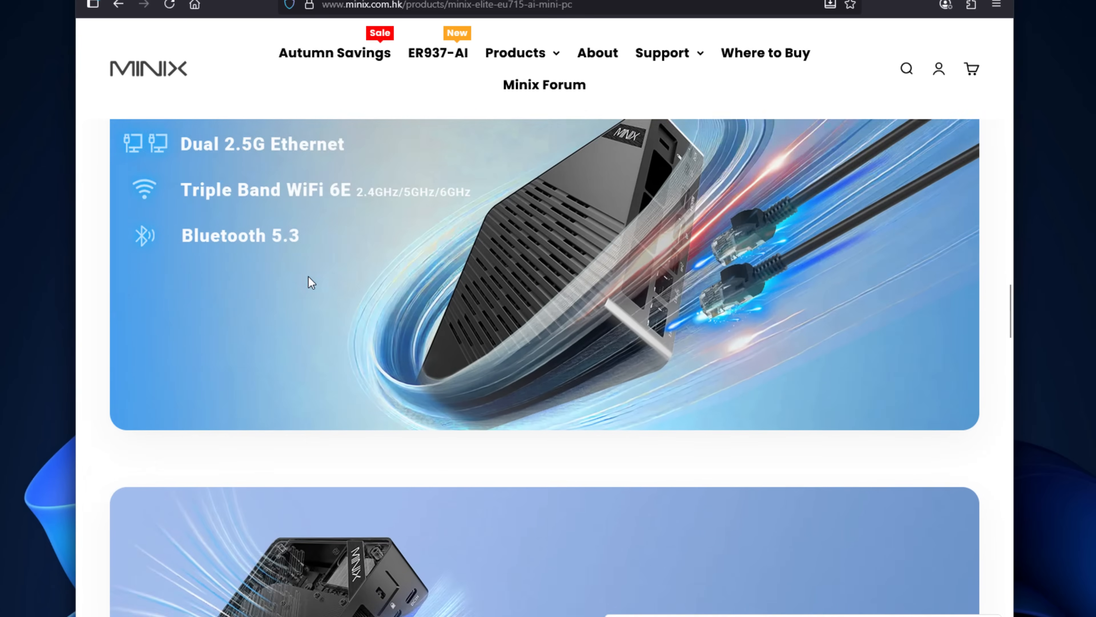
pyautogui.scroll(-3)
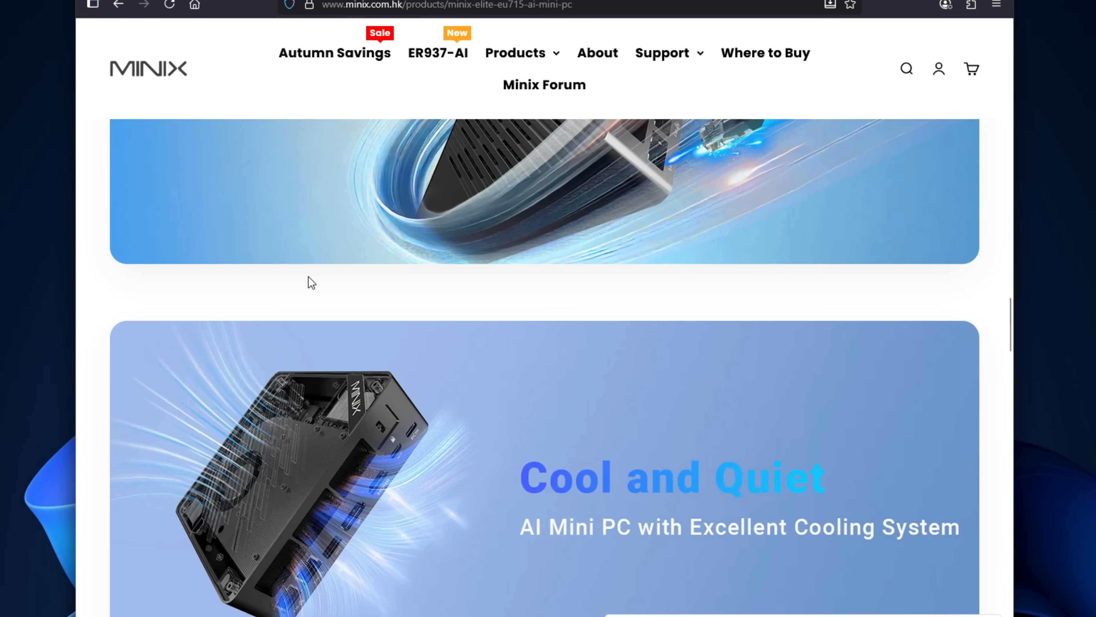
pyautogui.scroll(-3)
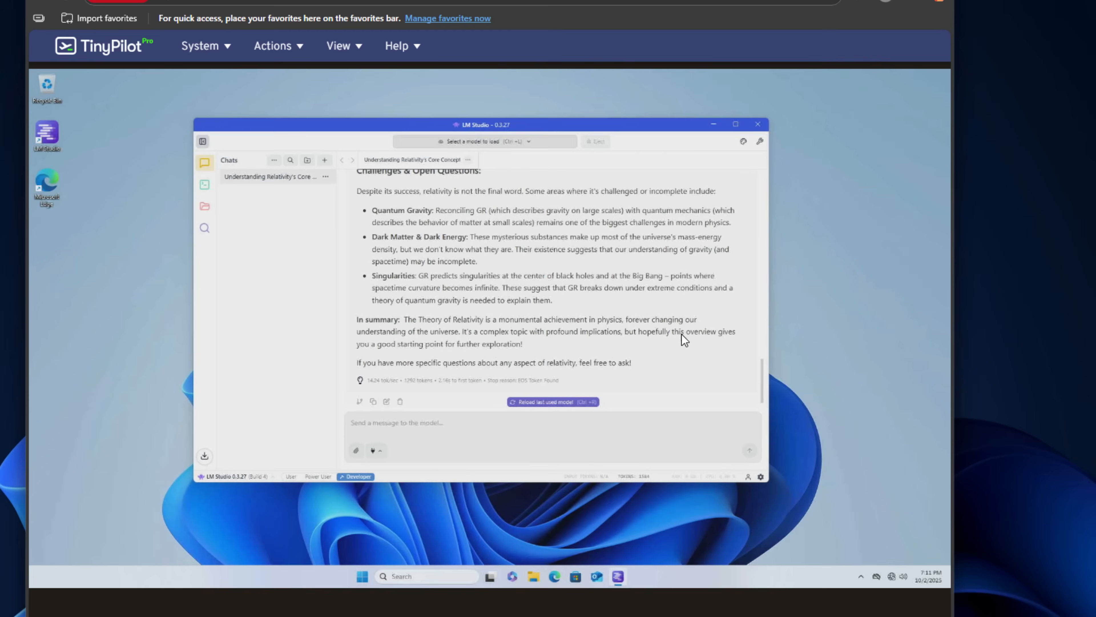
pyautogui.scroll(3)
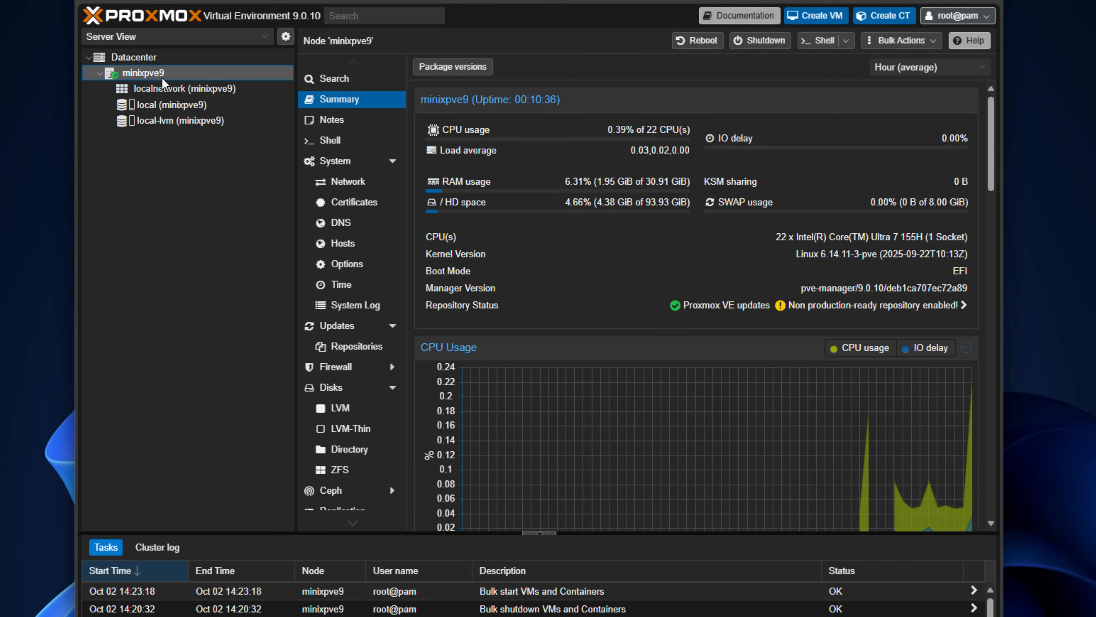
# Bring up node minixpve9's action menu with Create VM and Create CT.
pyautogui.rightClick(144, 72)
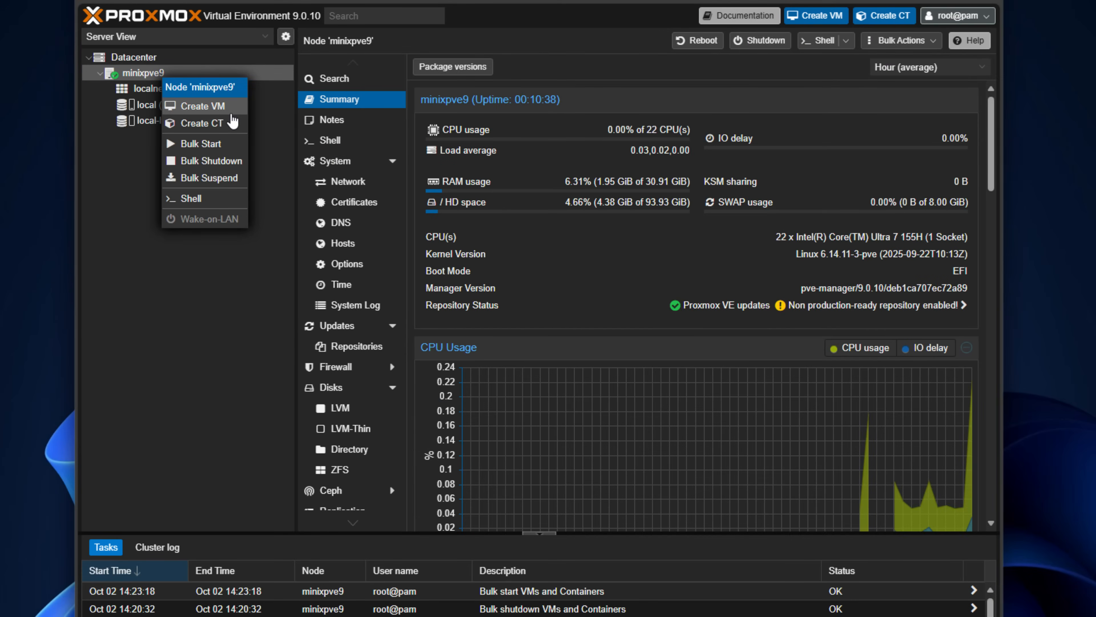